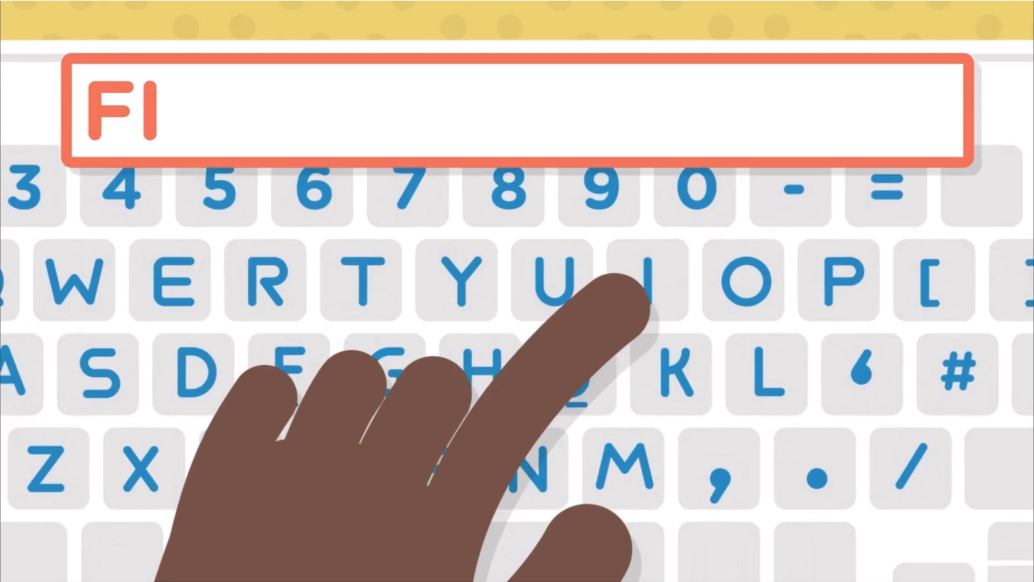
type("N")
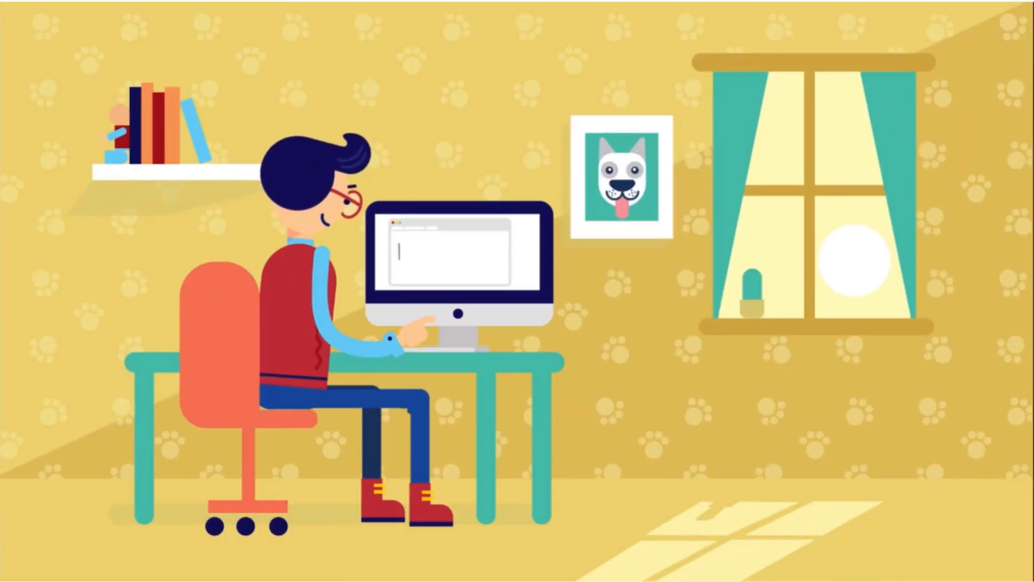
type("Dear, Santa")
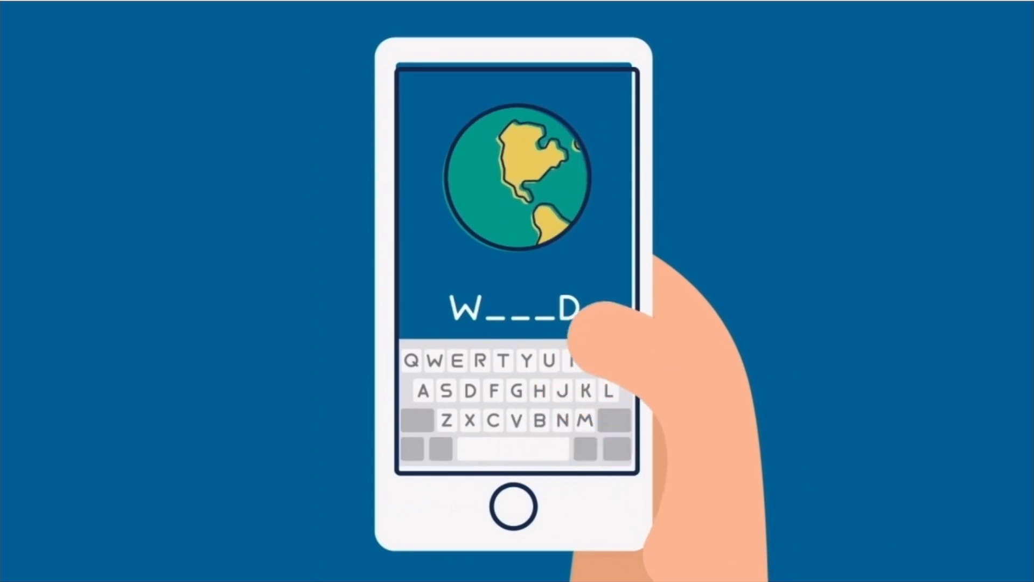
left_click(501, 360)
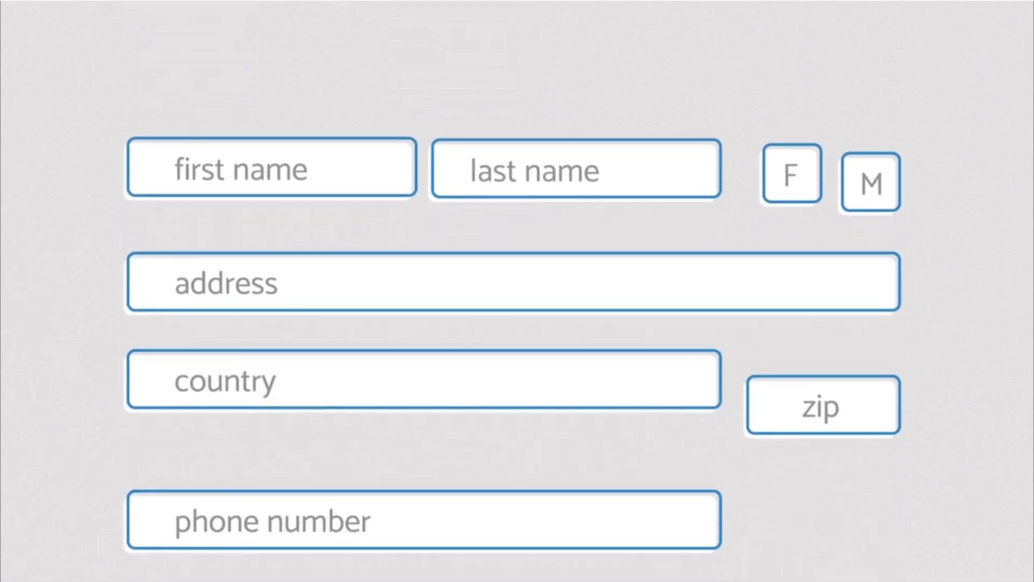
type("Cla")
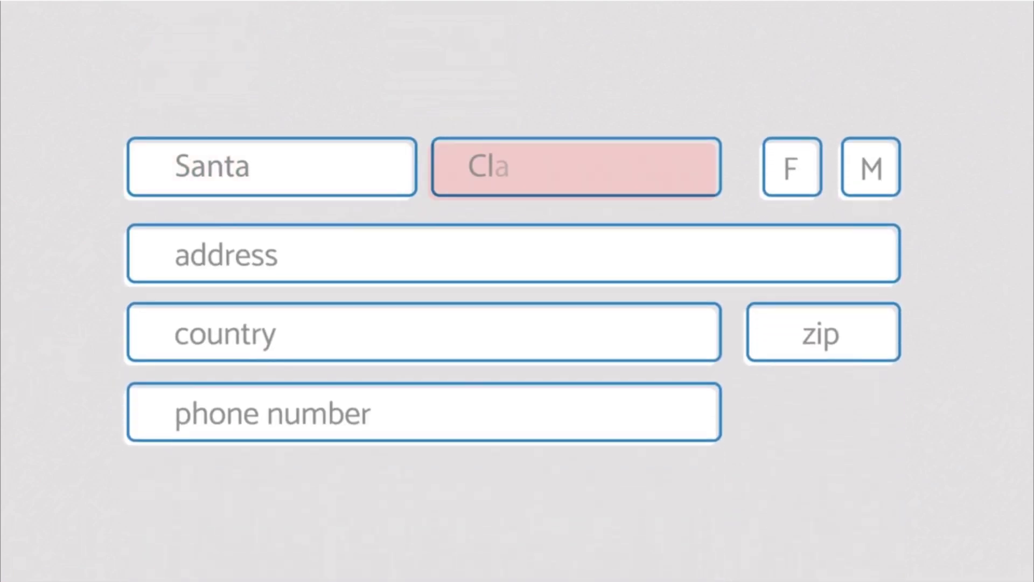